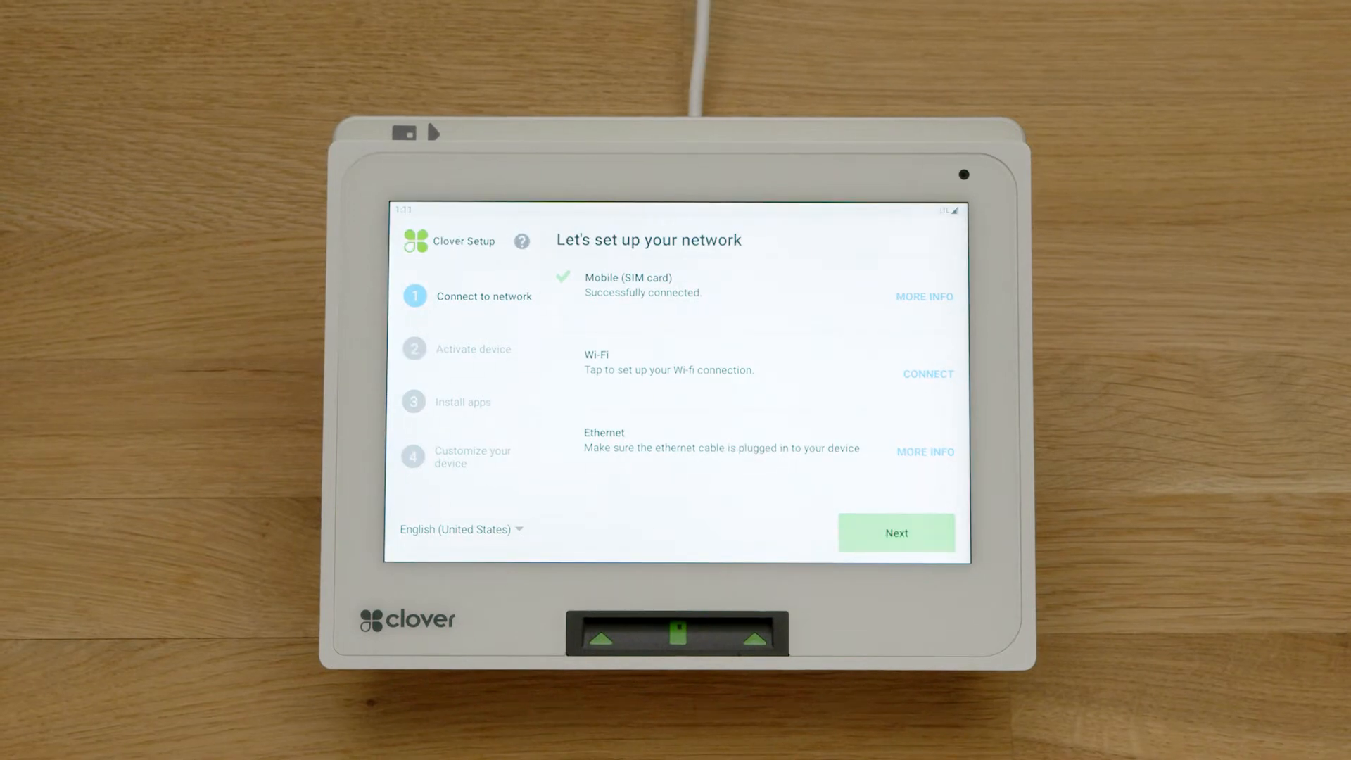
# Step: Join the Wi-Fi network 'my network' with its password and continue past network setup
pyautogui.click(929, 375)
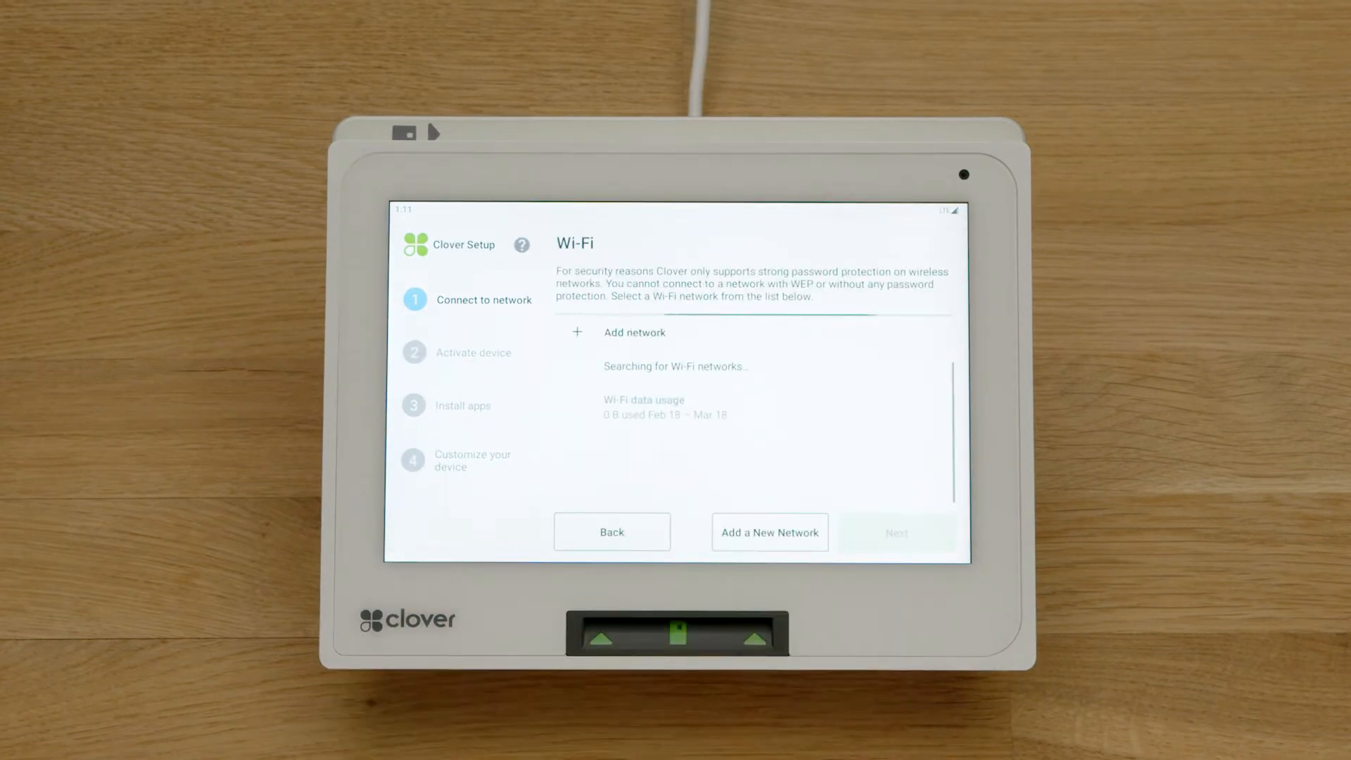
pyautogui.click(620, 341)
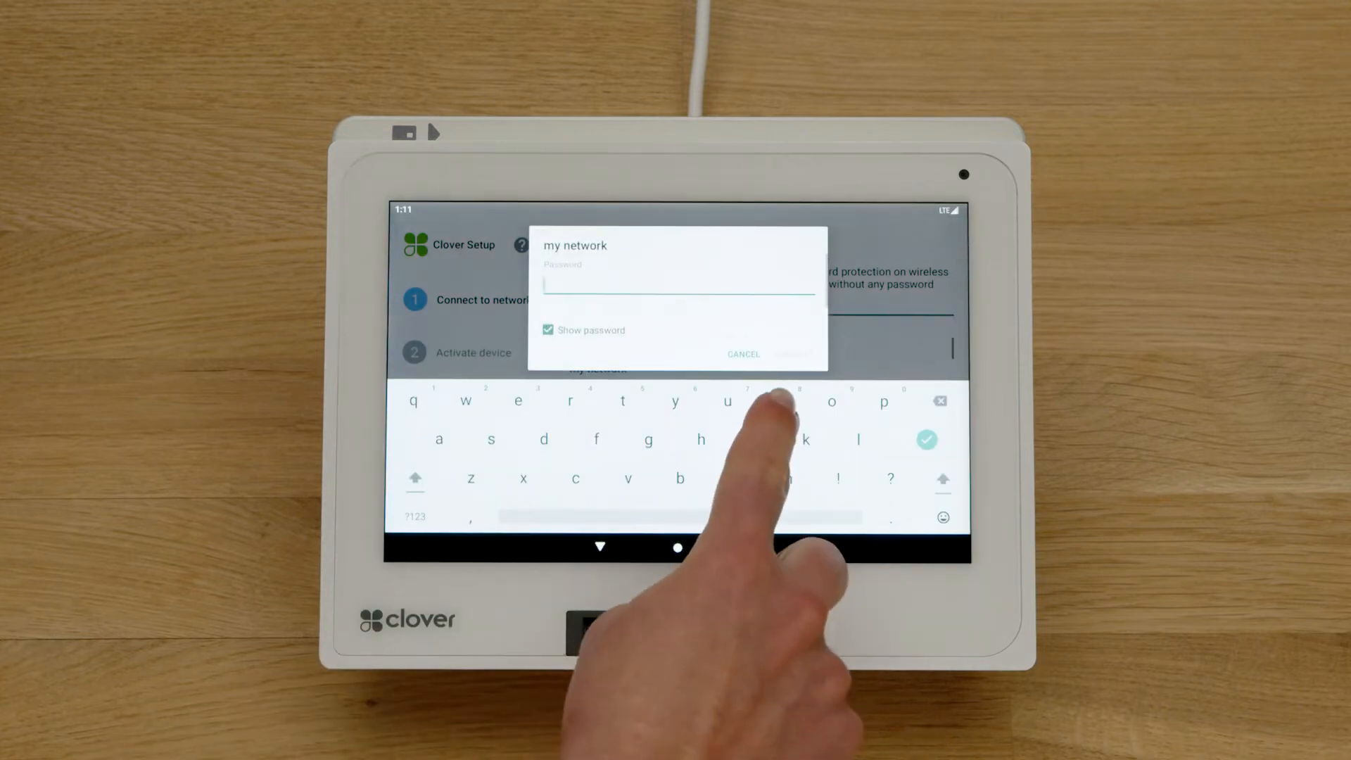
pyautogui.click(742, 355)
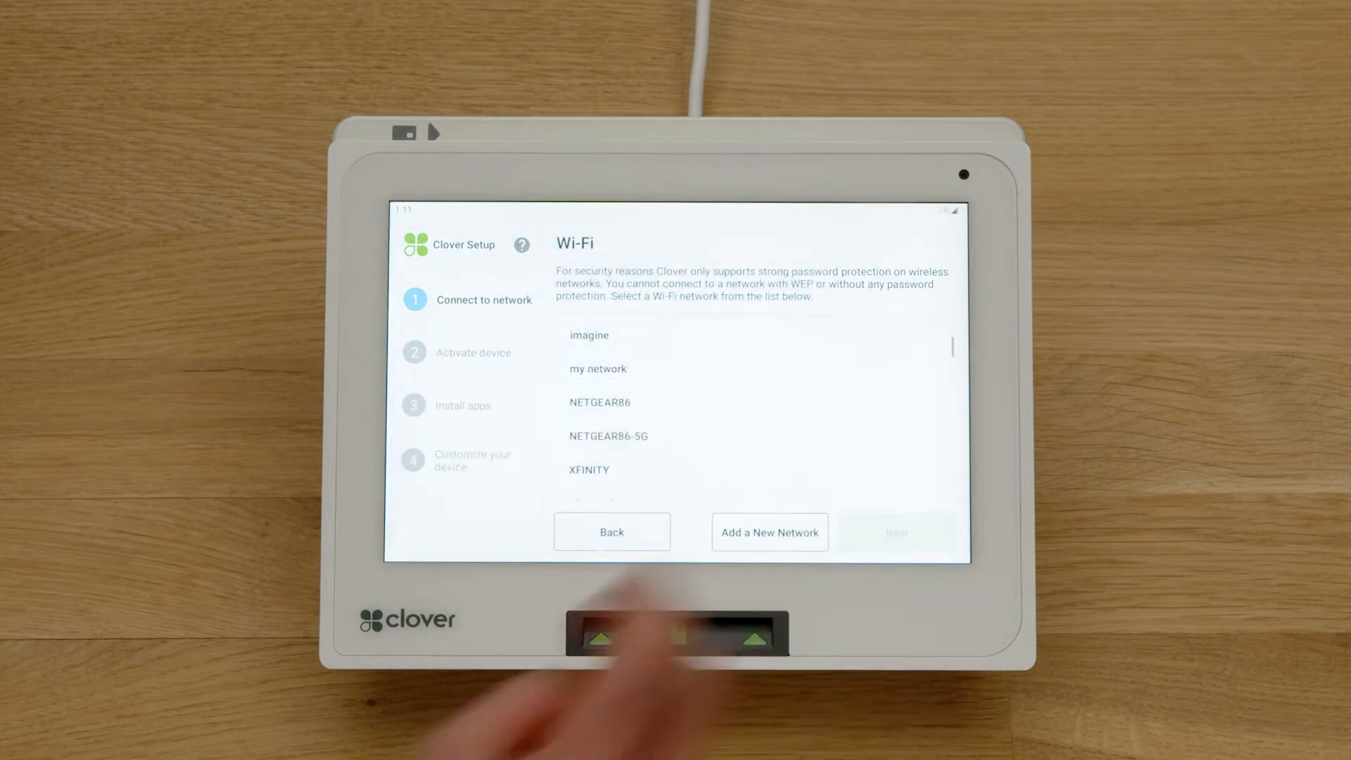
pyautogui.click(598, 368)
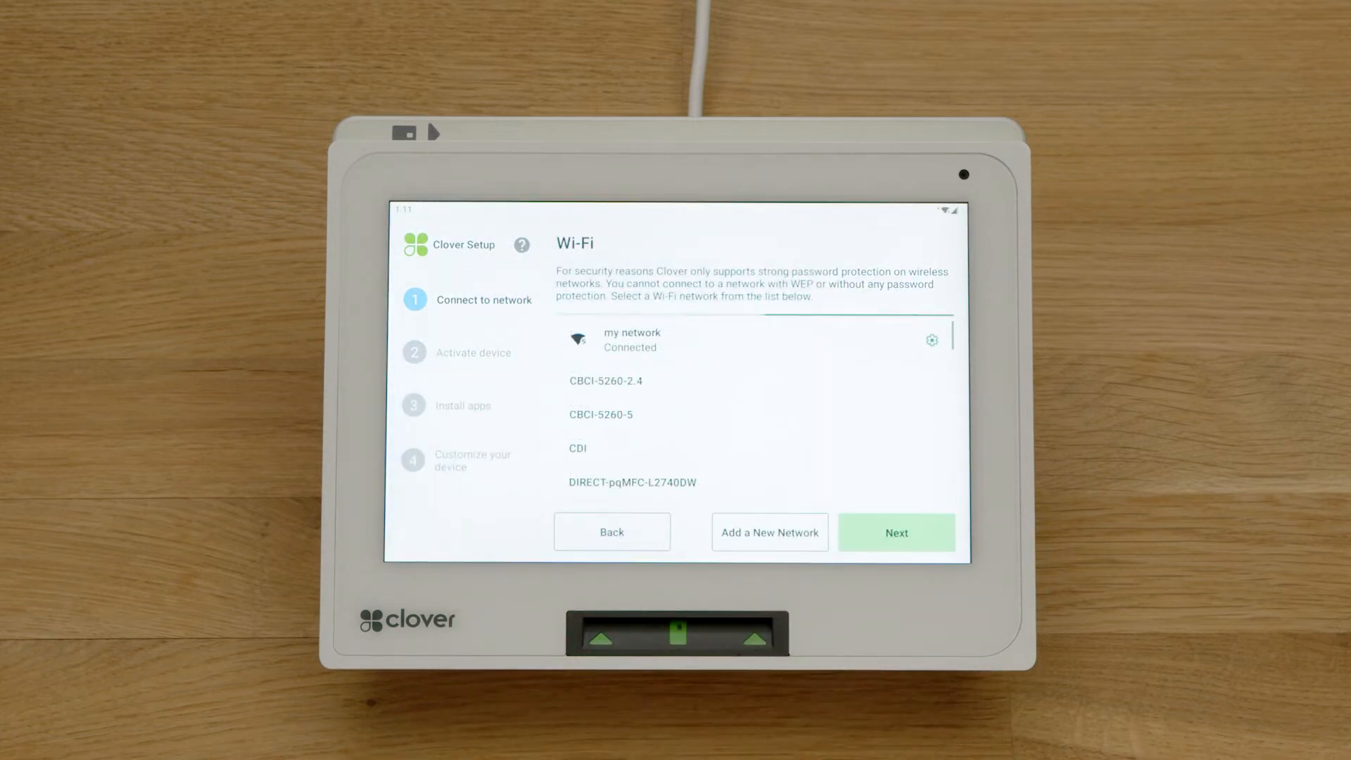
pyautogui.click(895, 532)
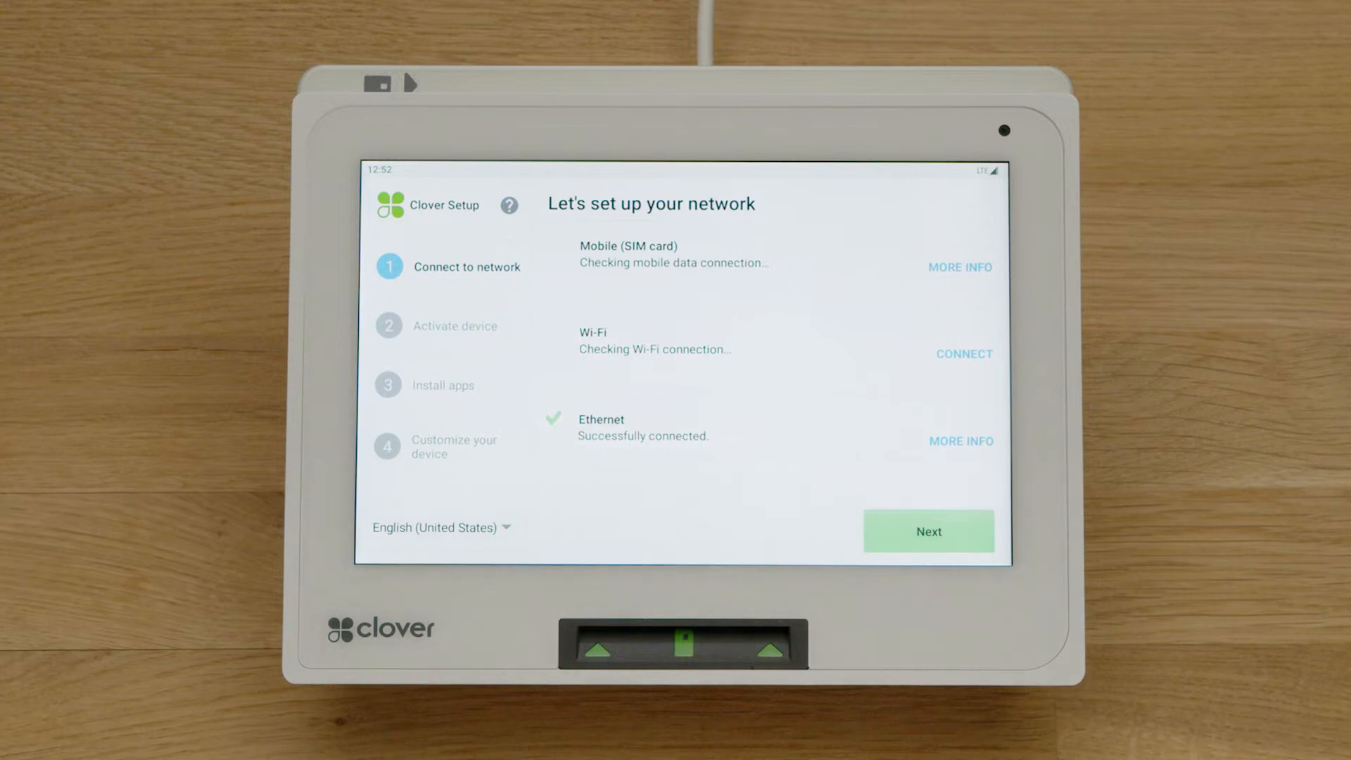
# Step: Advance from the completed network step to device activation
pyautogui.click(928, 531)
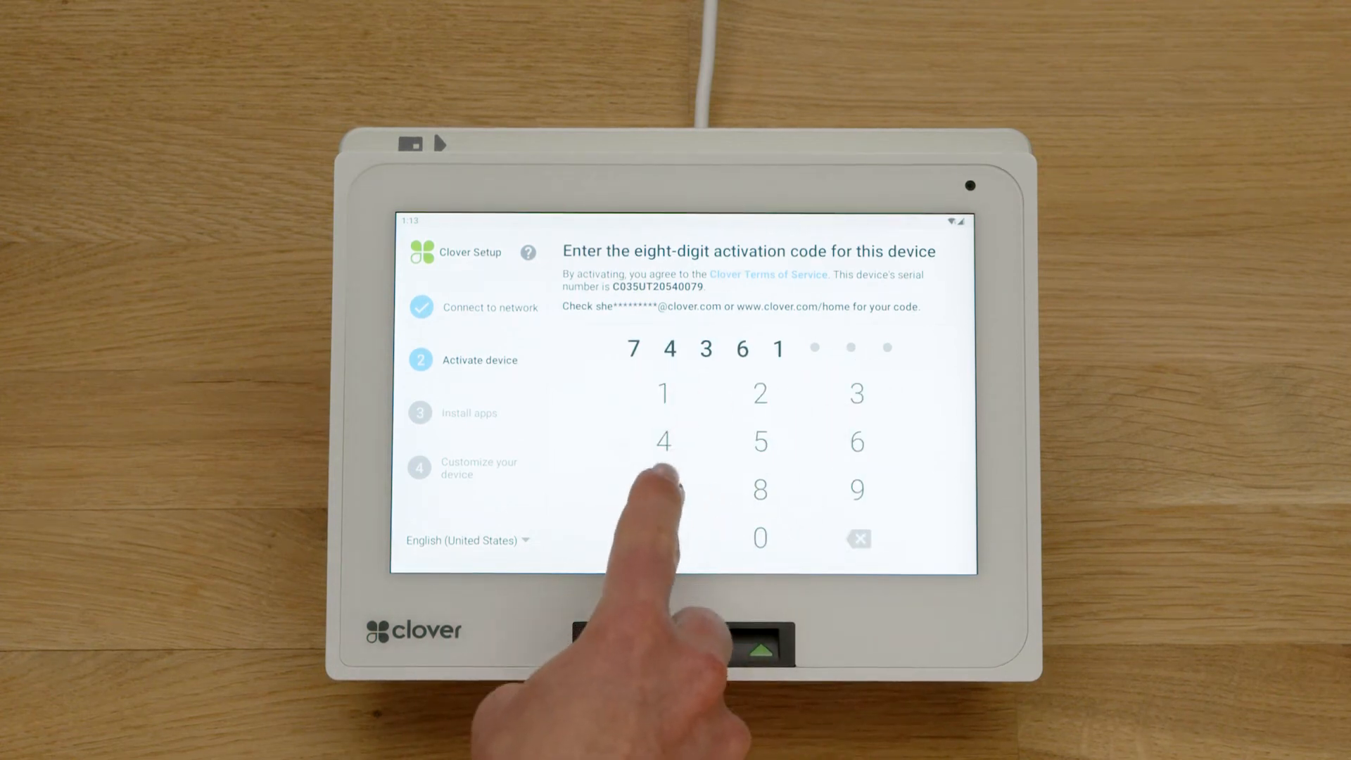
# Step: Enter the remaining activation-code digit so the device activates and installs its apps
pyautogui.click(663, 441)
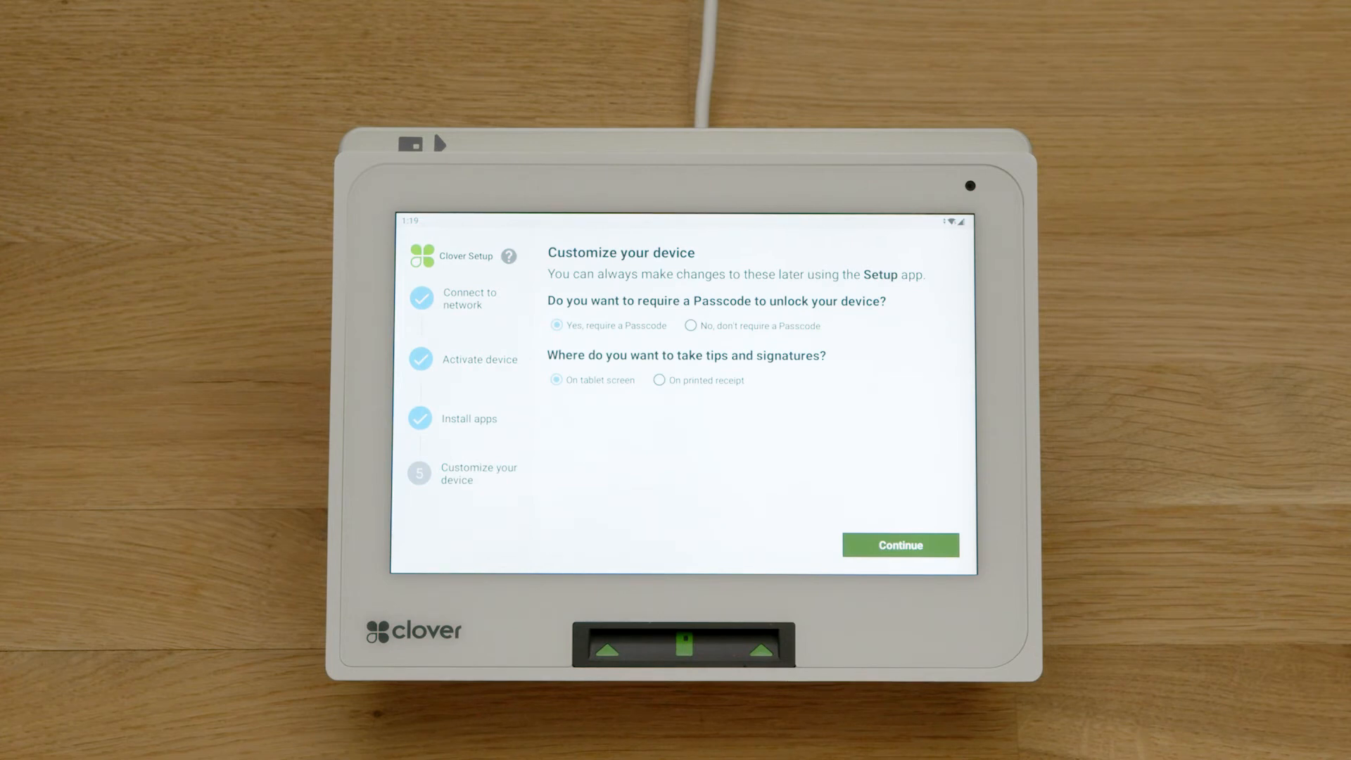
# Step: Require an unlock passcode, take tips on the tablet screen, and finish setup to the home screen
pyautogui.click(690, 325)
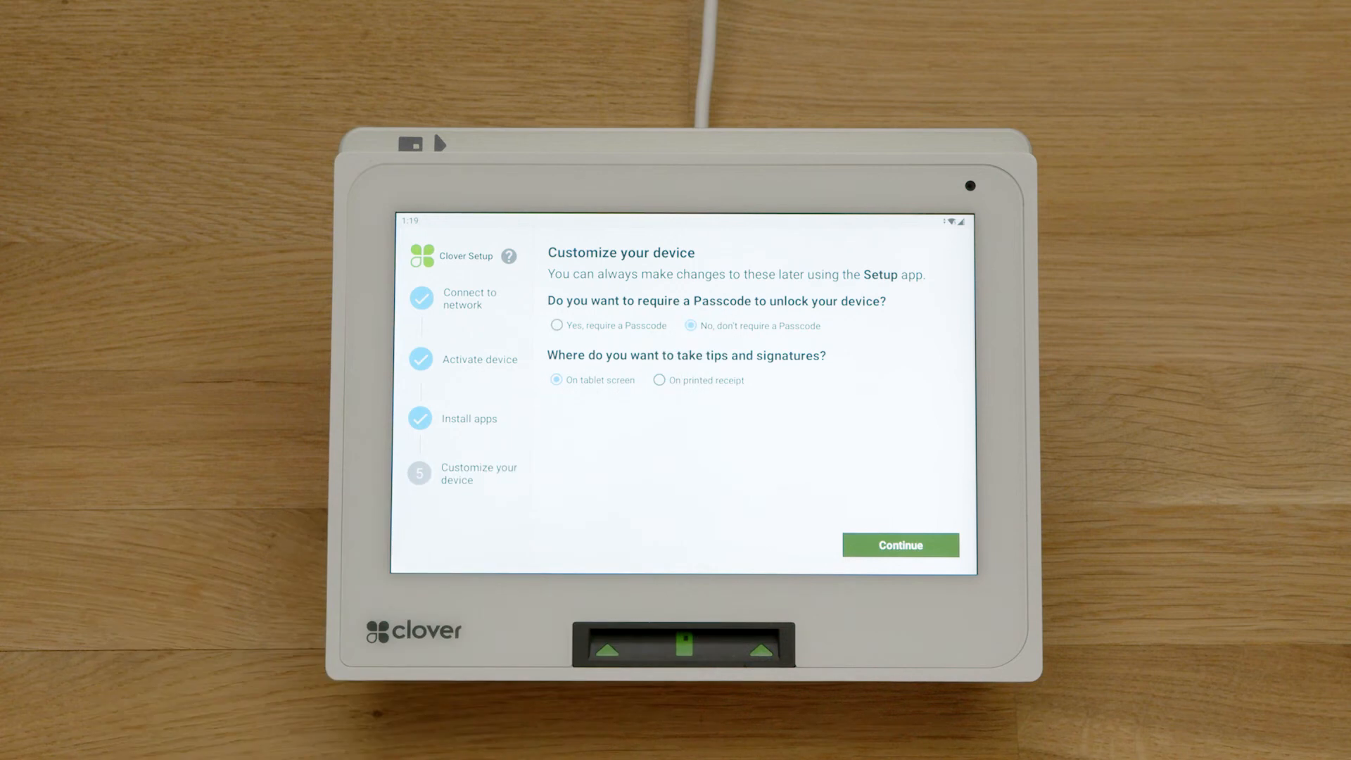
pyautogui.click(557, 325)
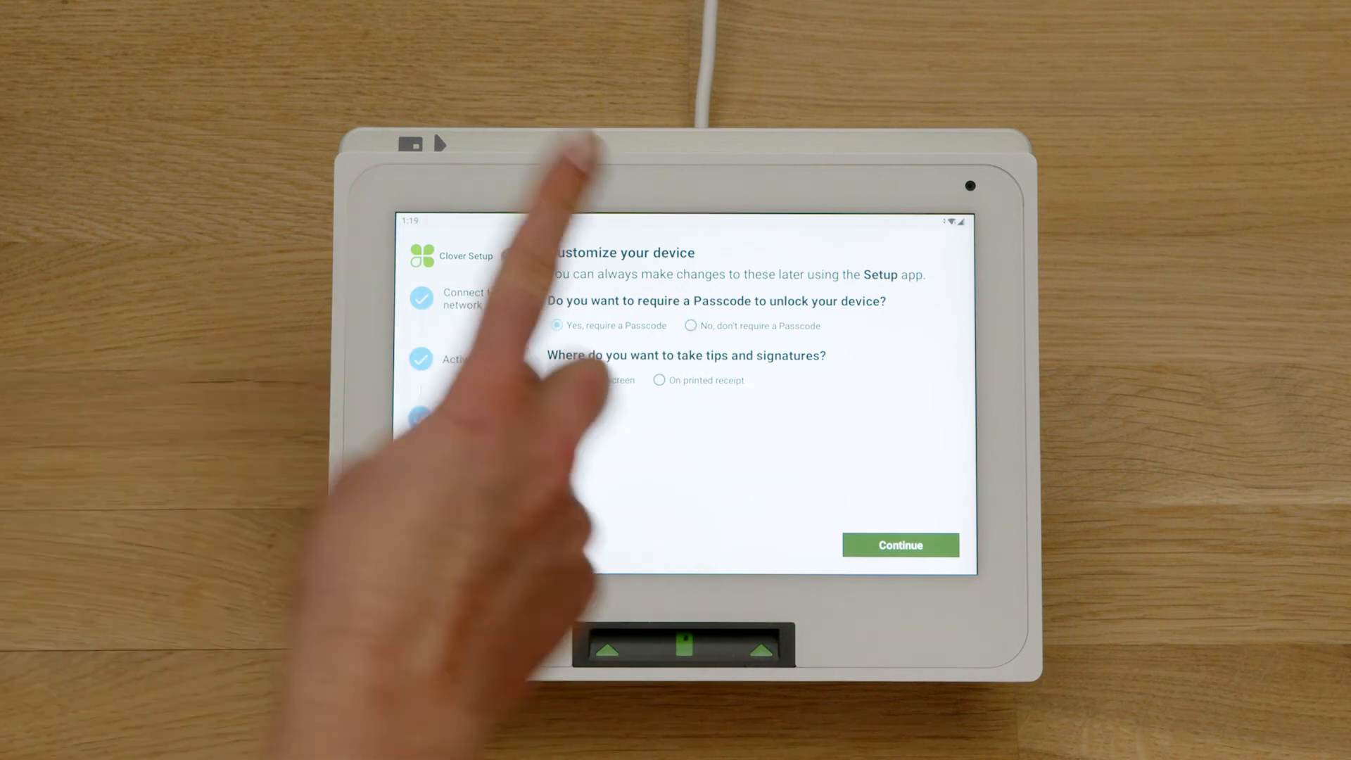
pyautogui.click(660, 380)
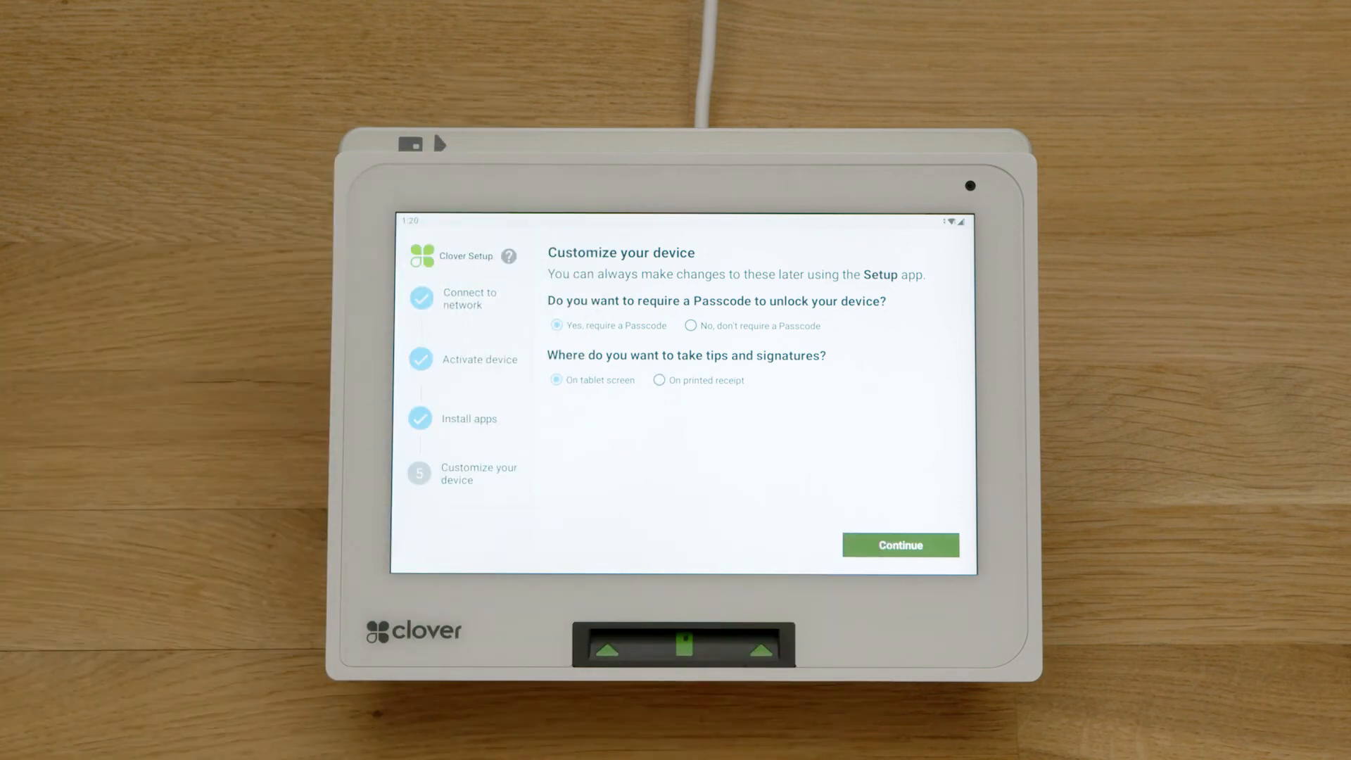
pyautogui.click(899, 545)
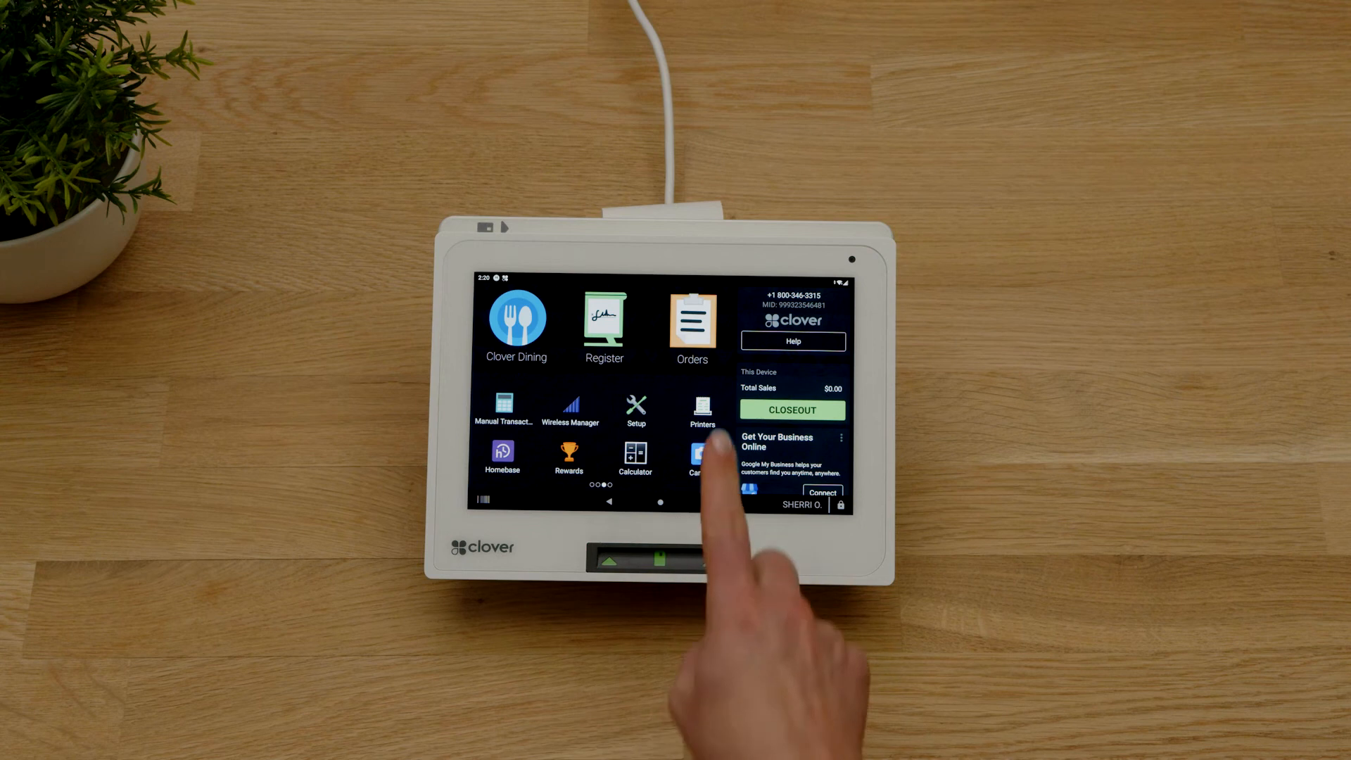
pyautogui.click(703, 410)
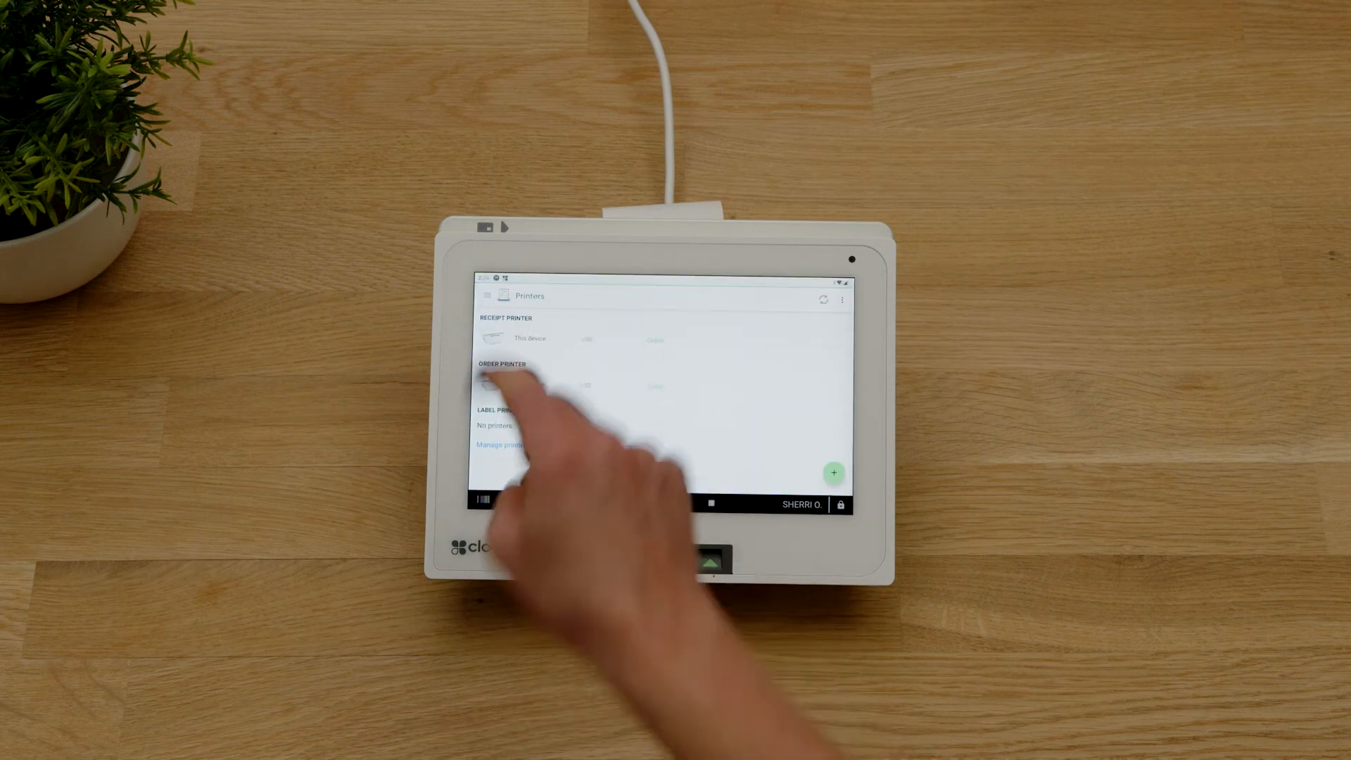
pyautogui.click(500, 383)
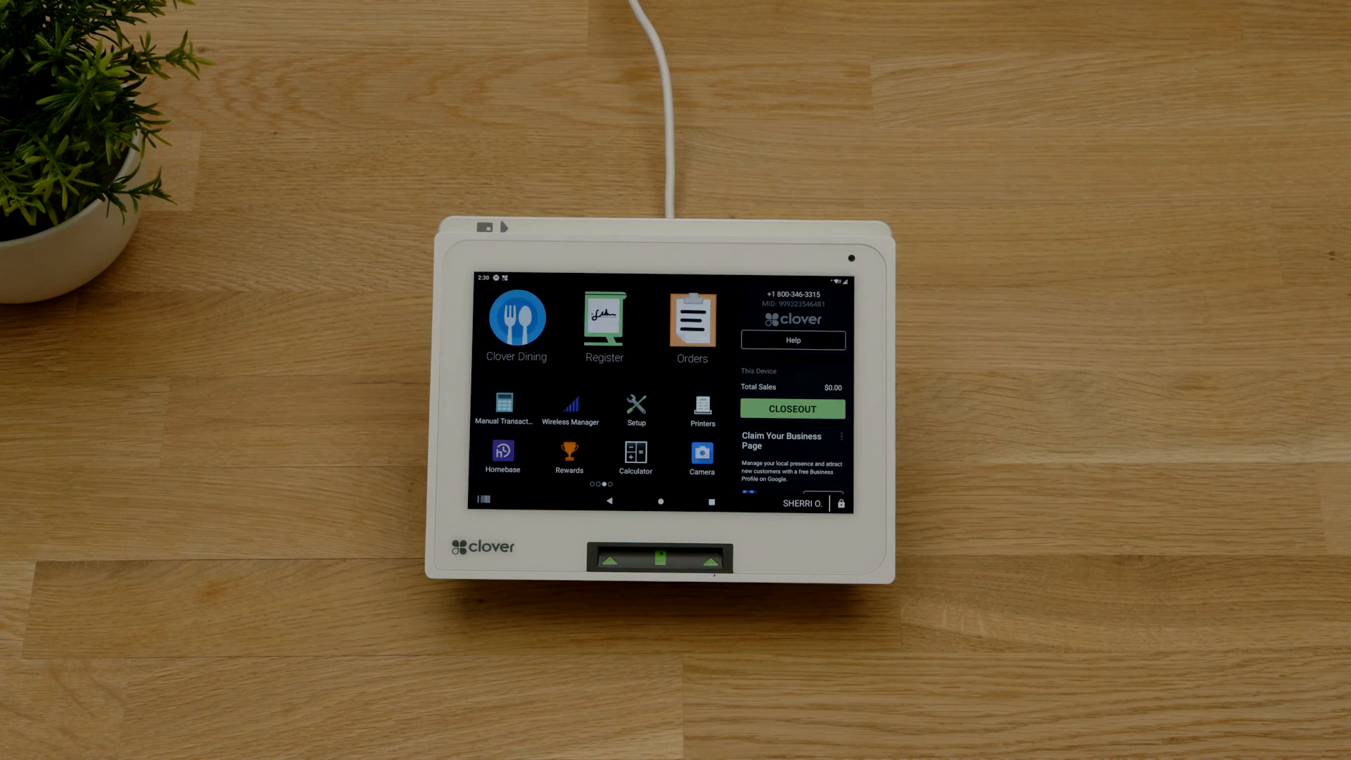
# Step: Ring up a Cheeseburger in Register, take the $11.78 card payment, and print the receipt
pyautogui.click(604, 312)
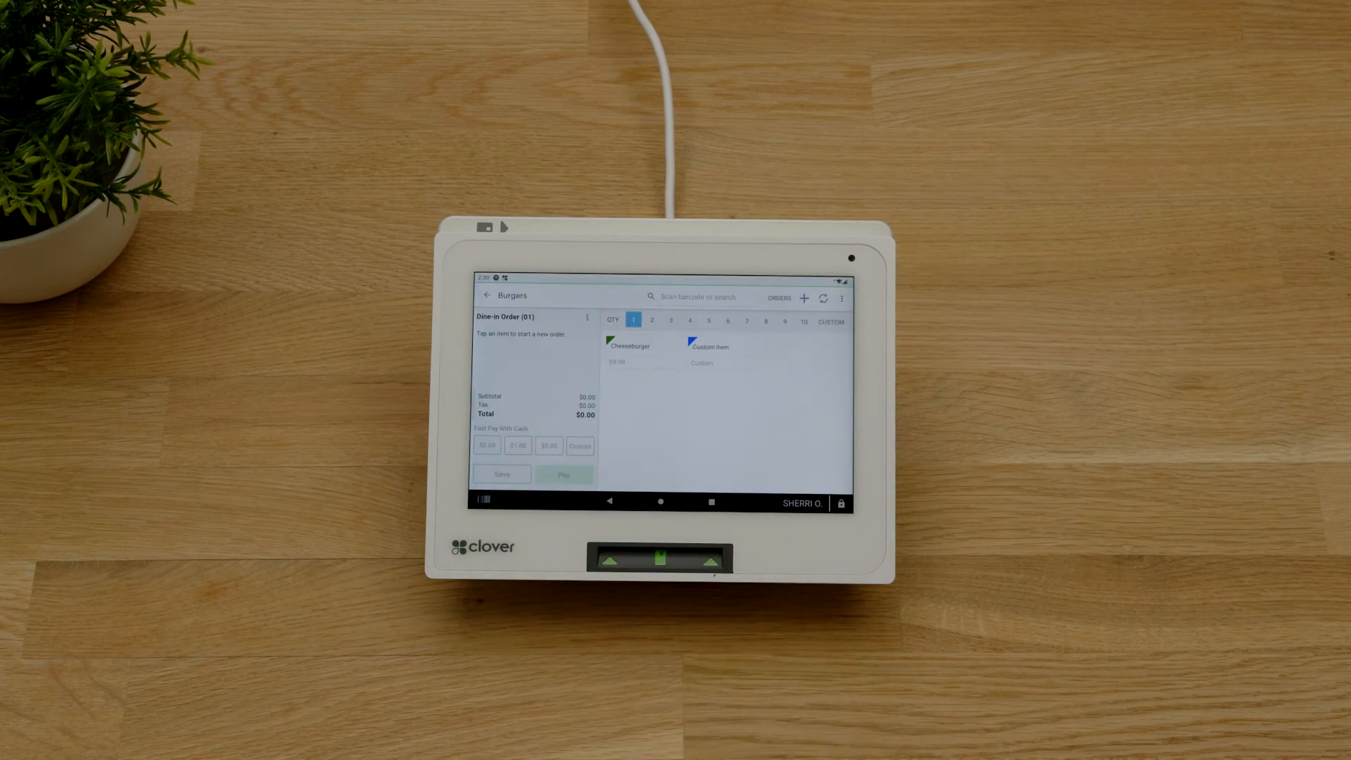
pyautogui.click(641, 350)
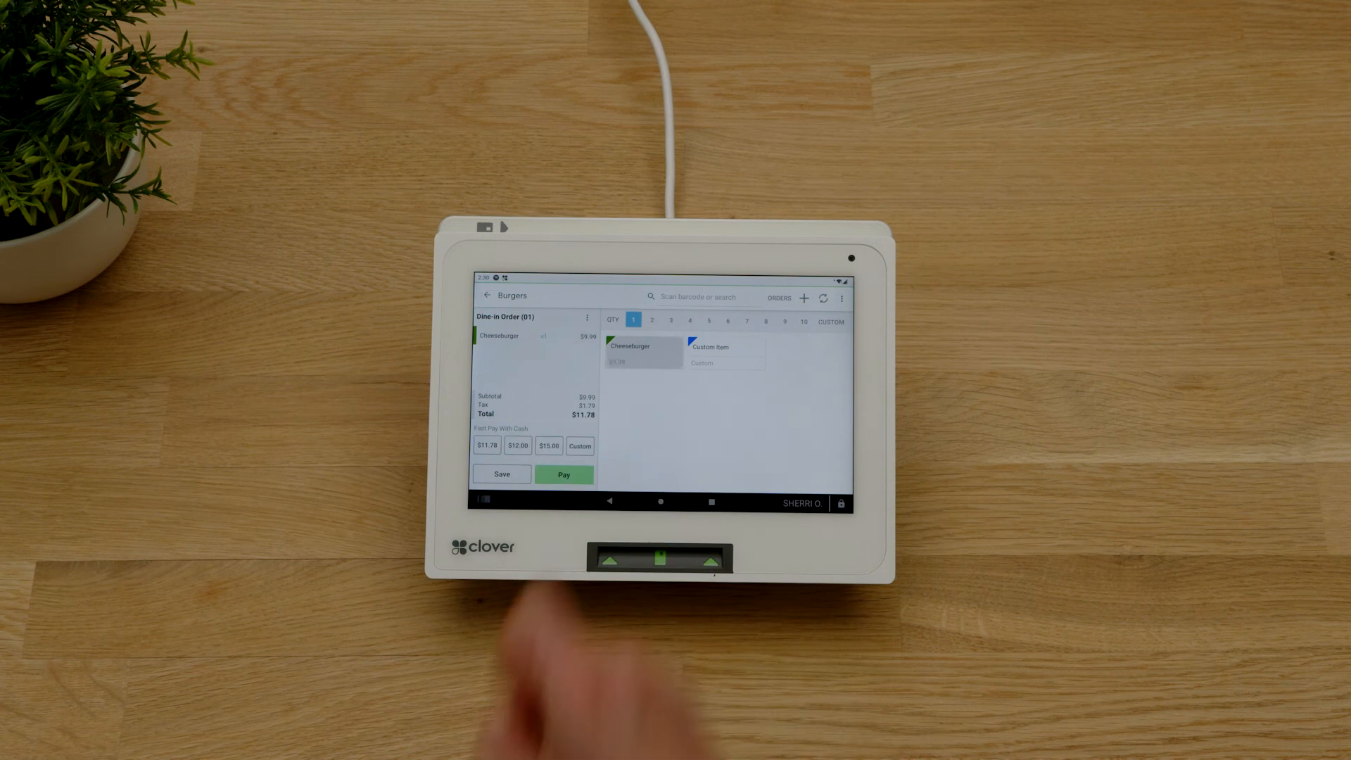
pyautogui.click(563, 475)
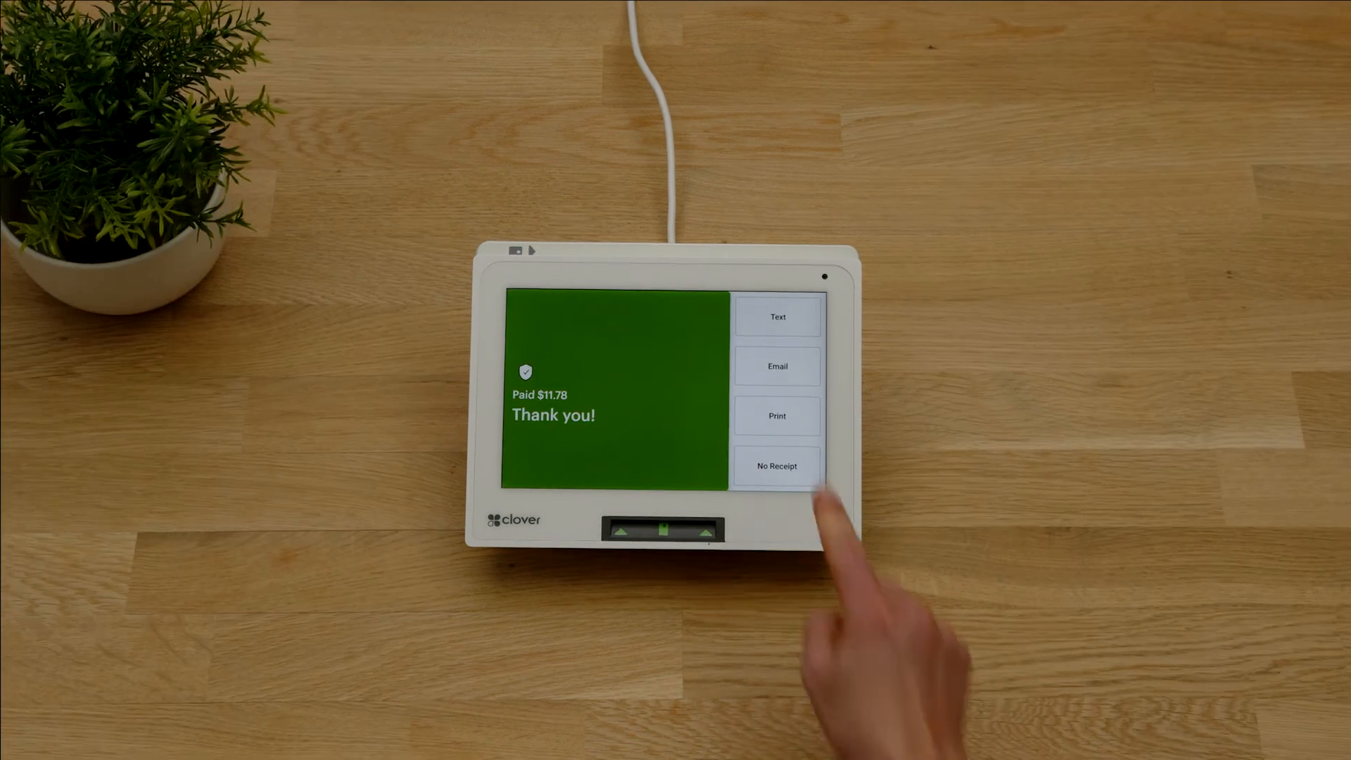
pyautogui.click(775, 415)
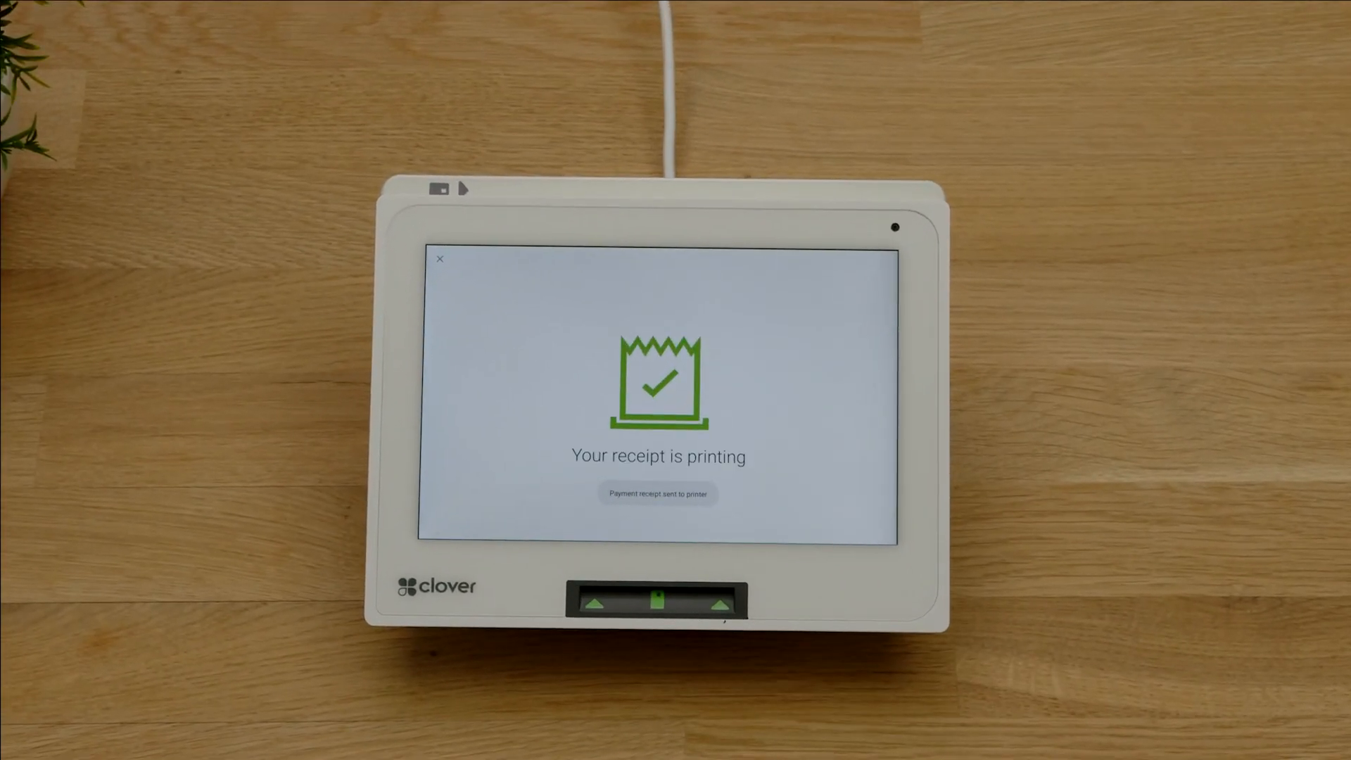